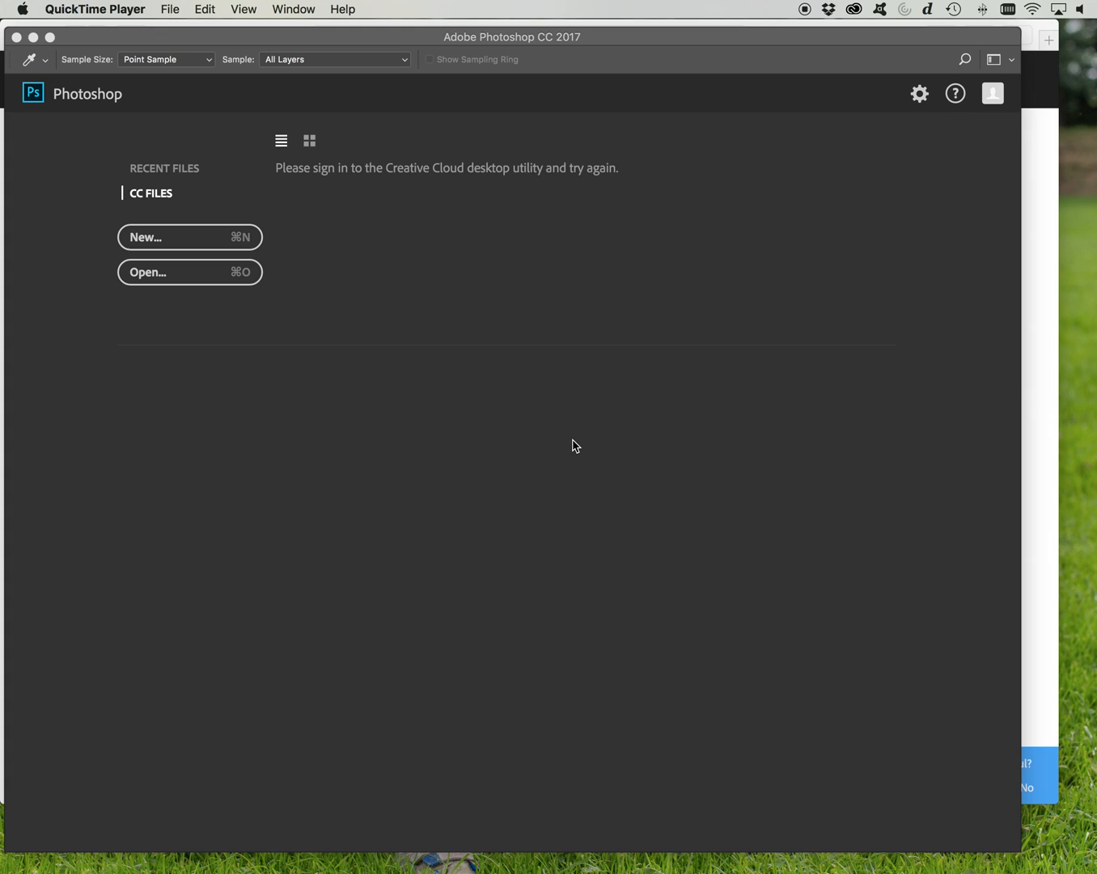
mouse_move(562, 418)
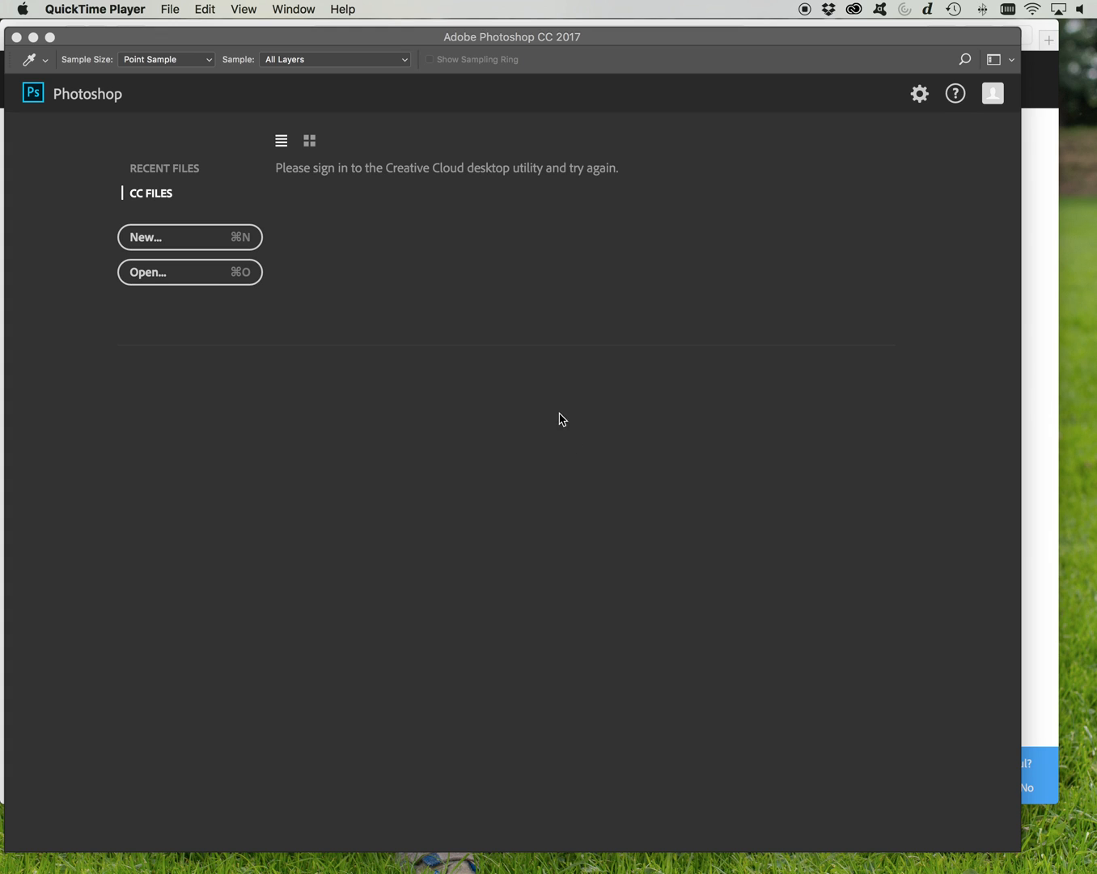
mouse_move(215, 96)
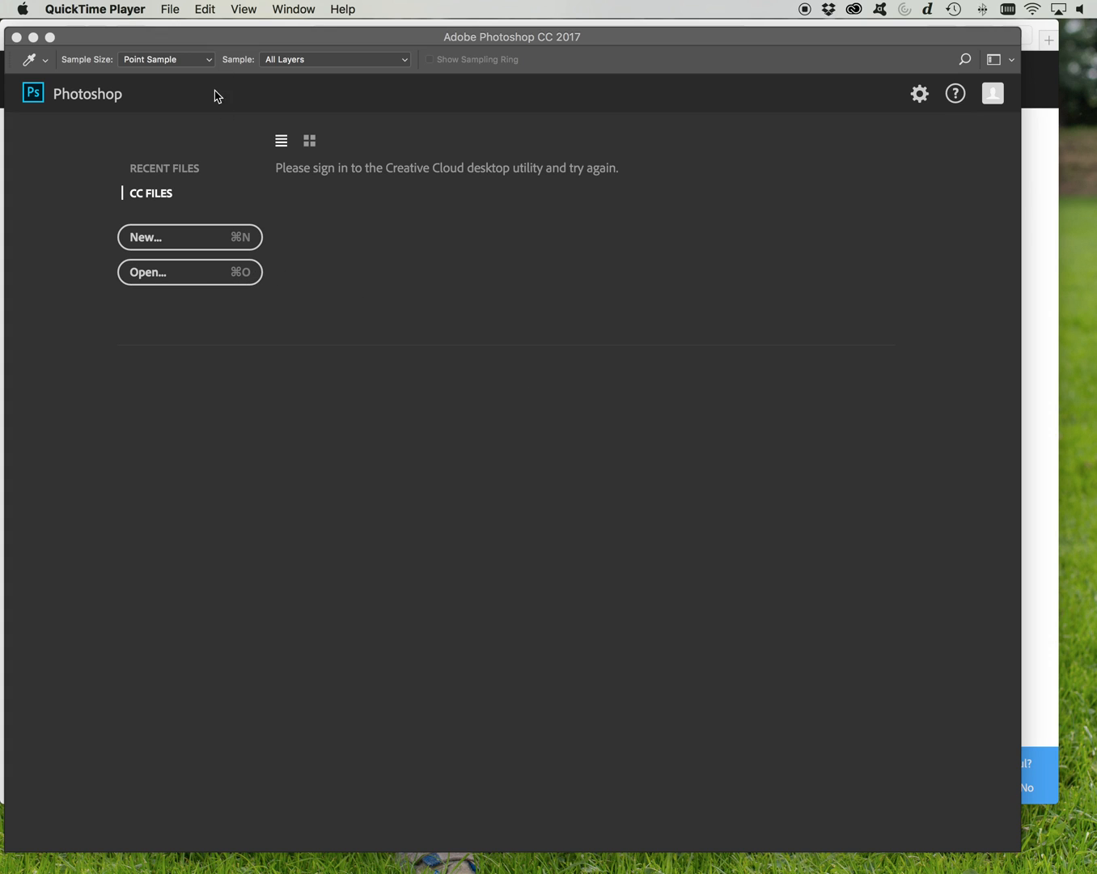
mouse_move(179, 407)
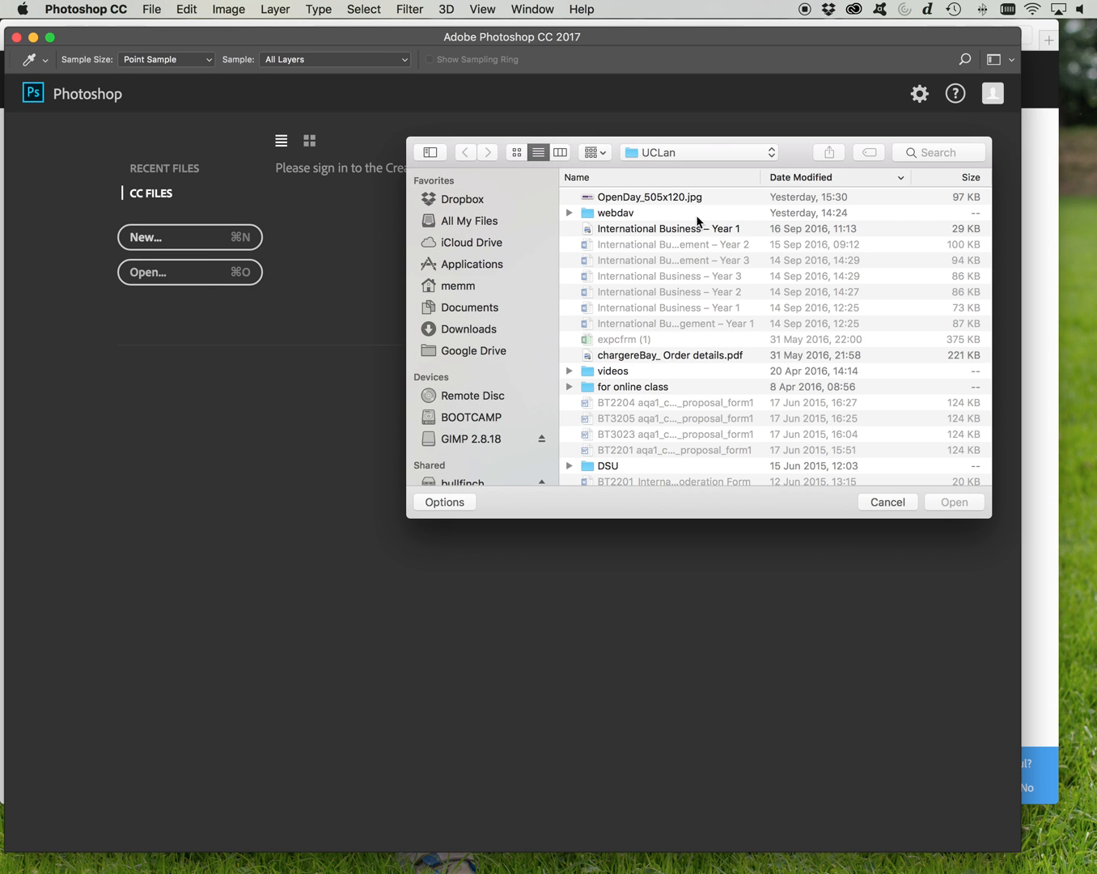
- Open OpenDay_505x120.jpg from the file dialog
double_click(651, 197)
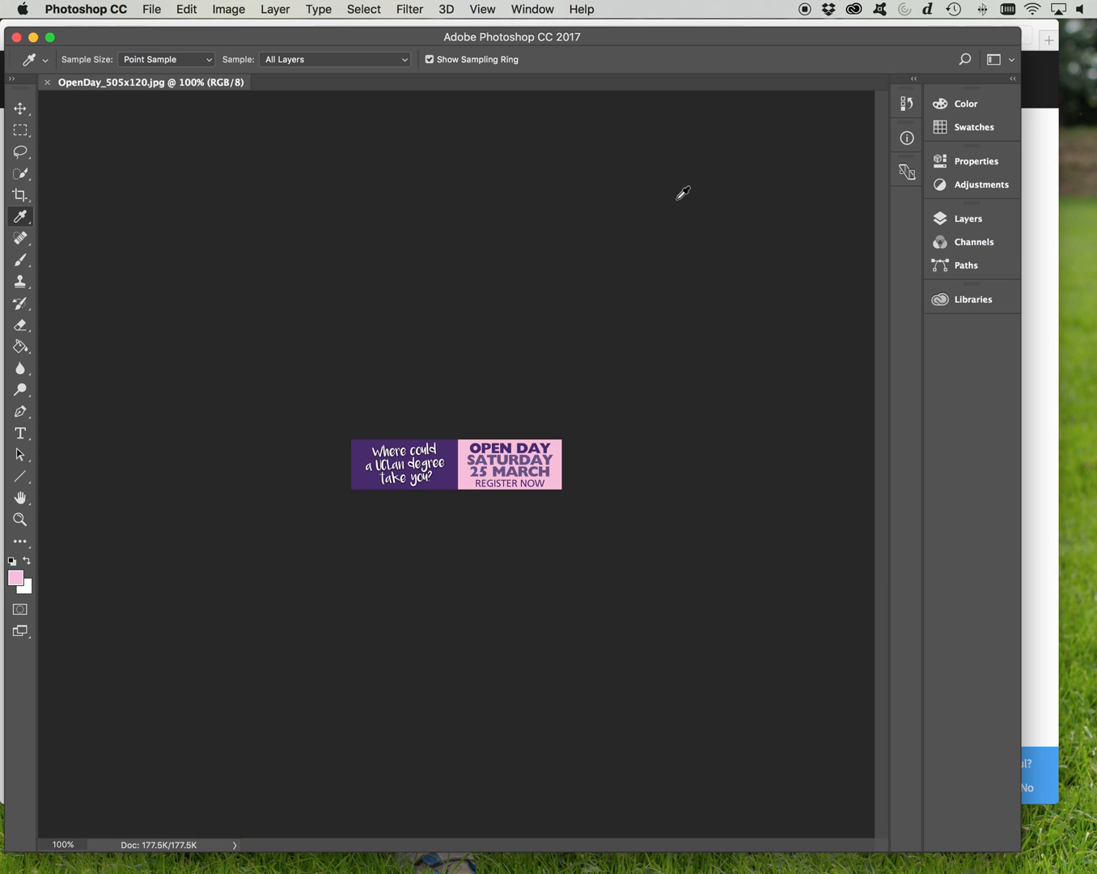
mouse_move(545, 91)
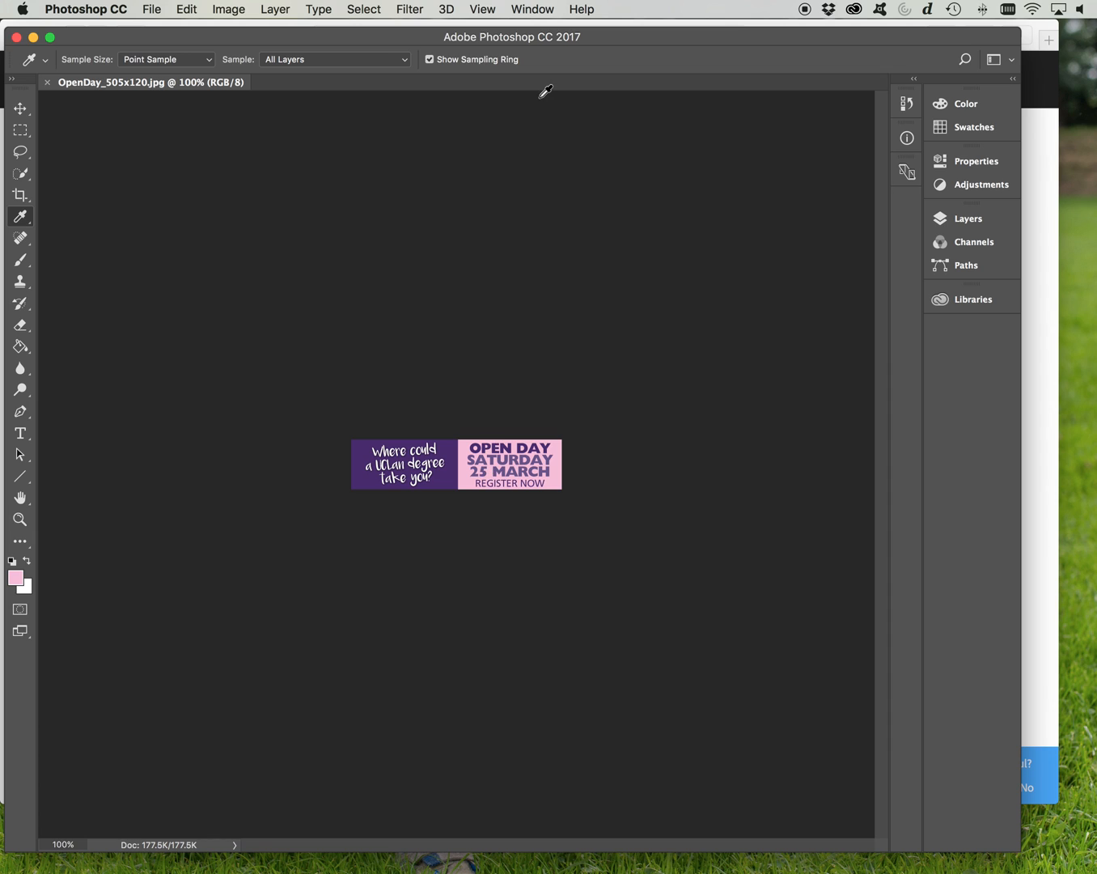
- Zoom the banner to 200% and show the Info panel
click(482, 9)
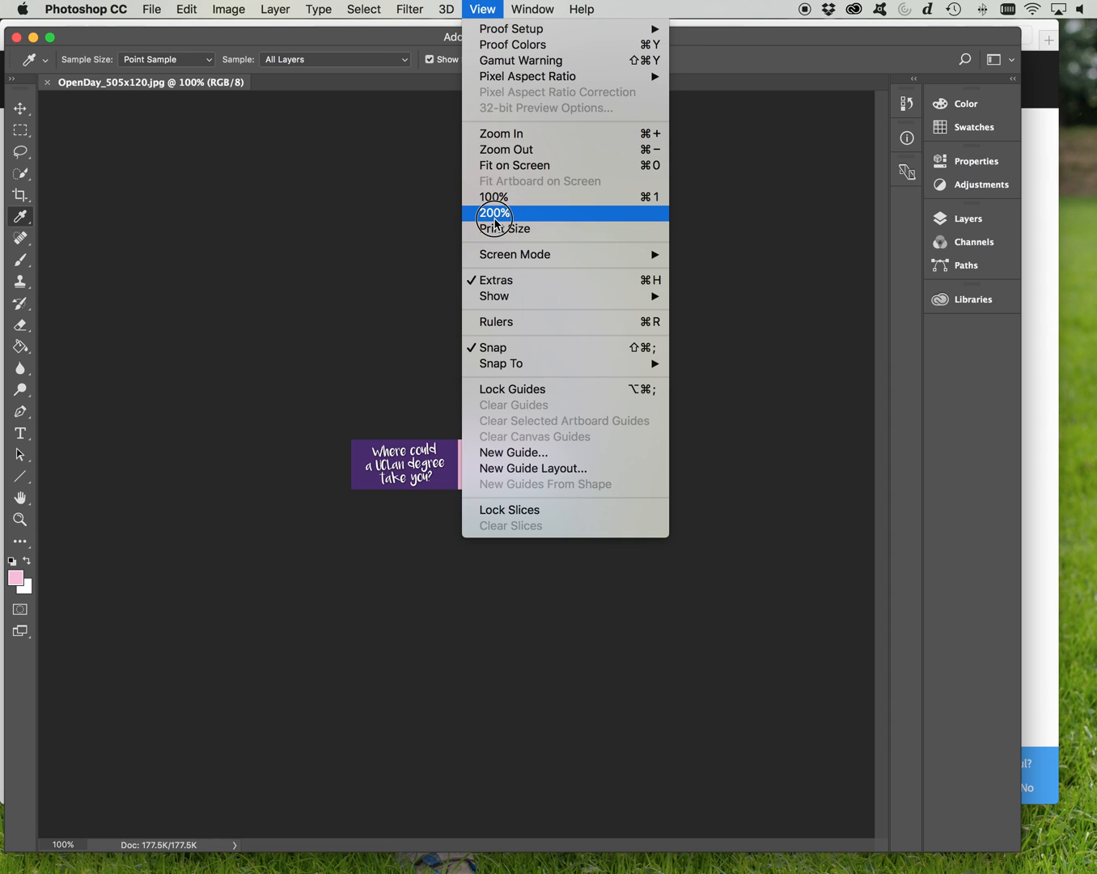
click(494, 212)
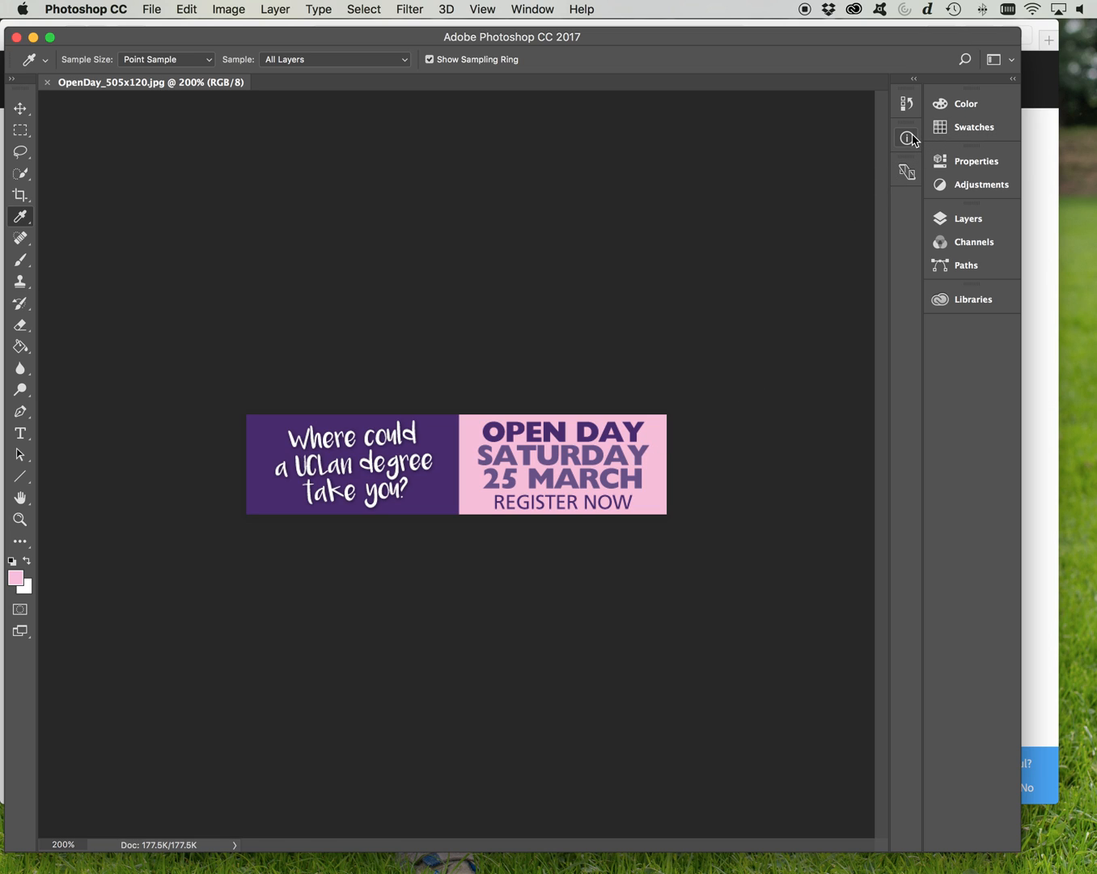
mouse_move(906, 137)
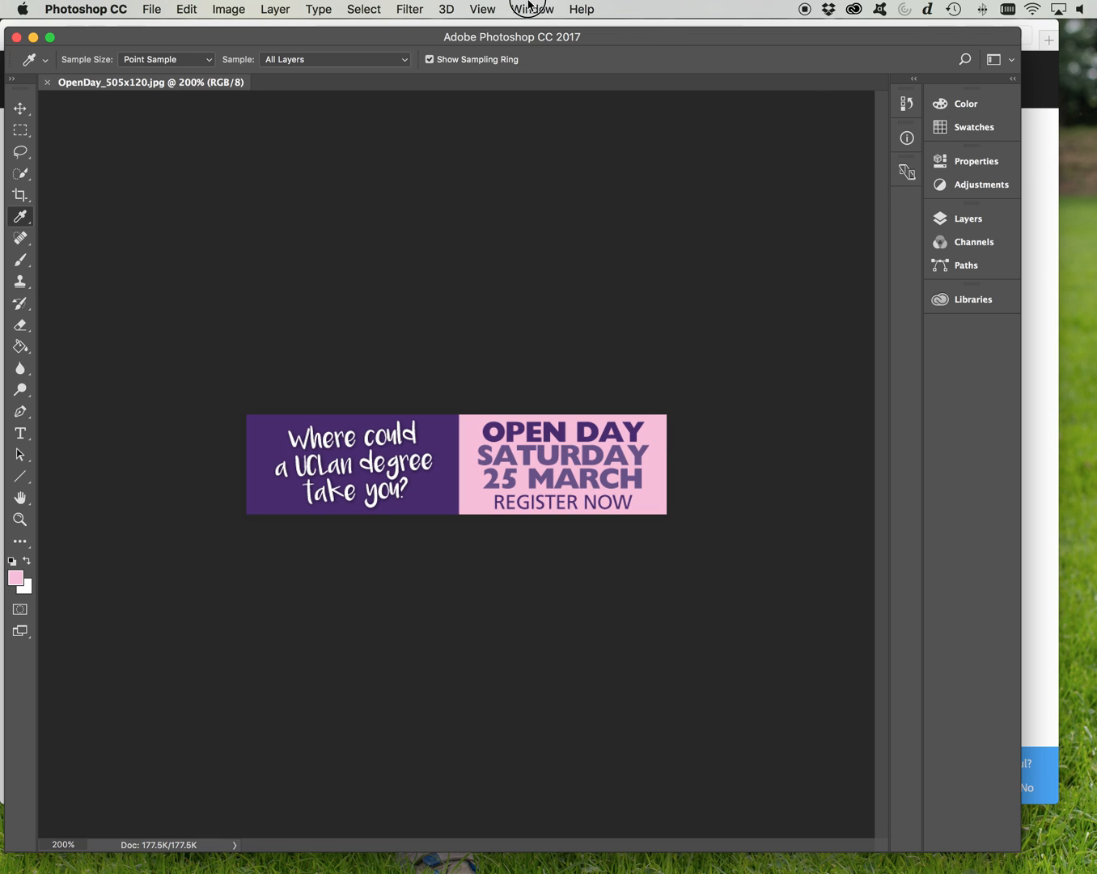
click(532, 8)
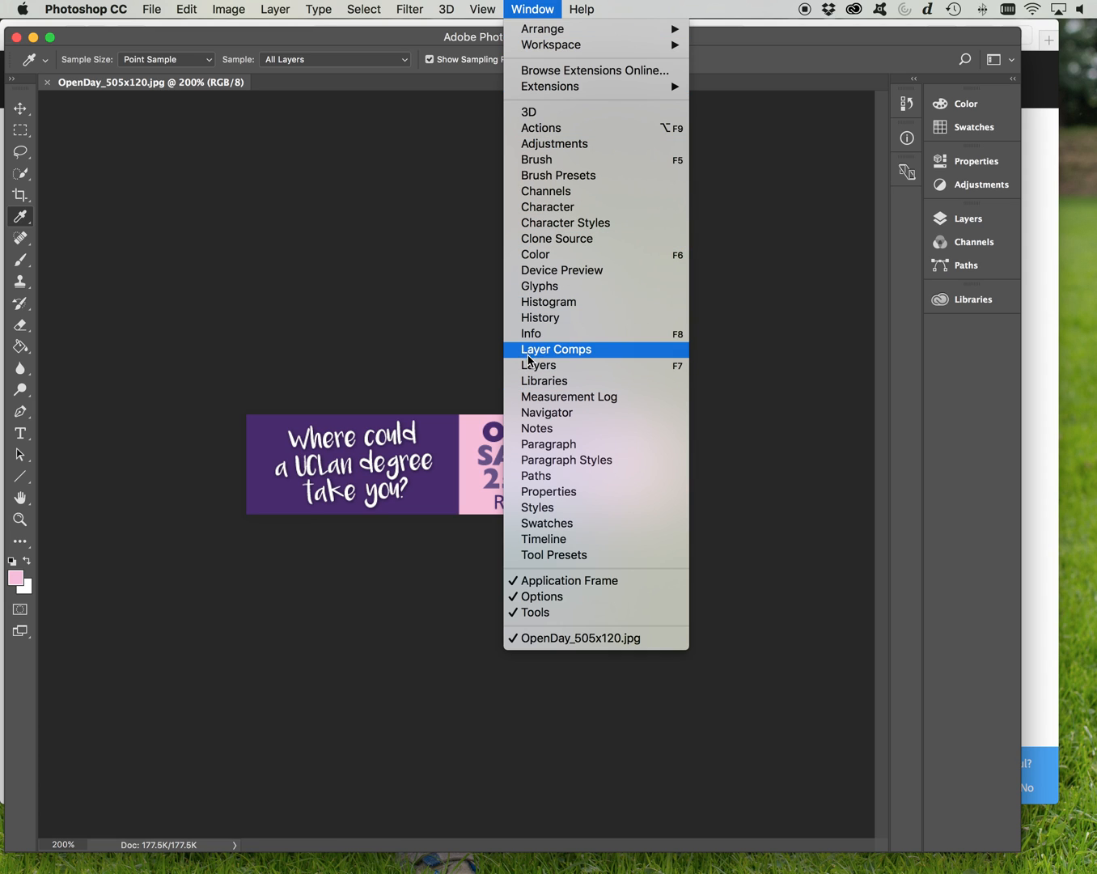
mouse_move(534, 333)
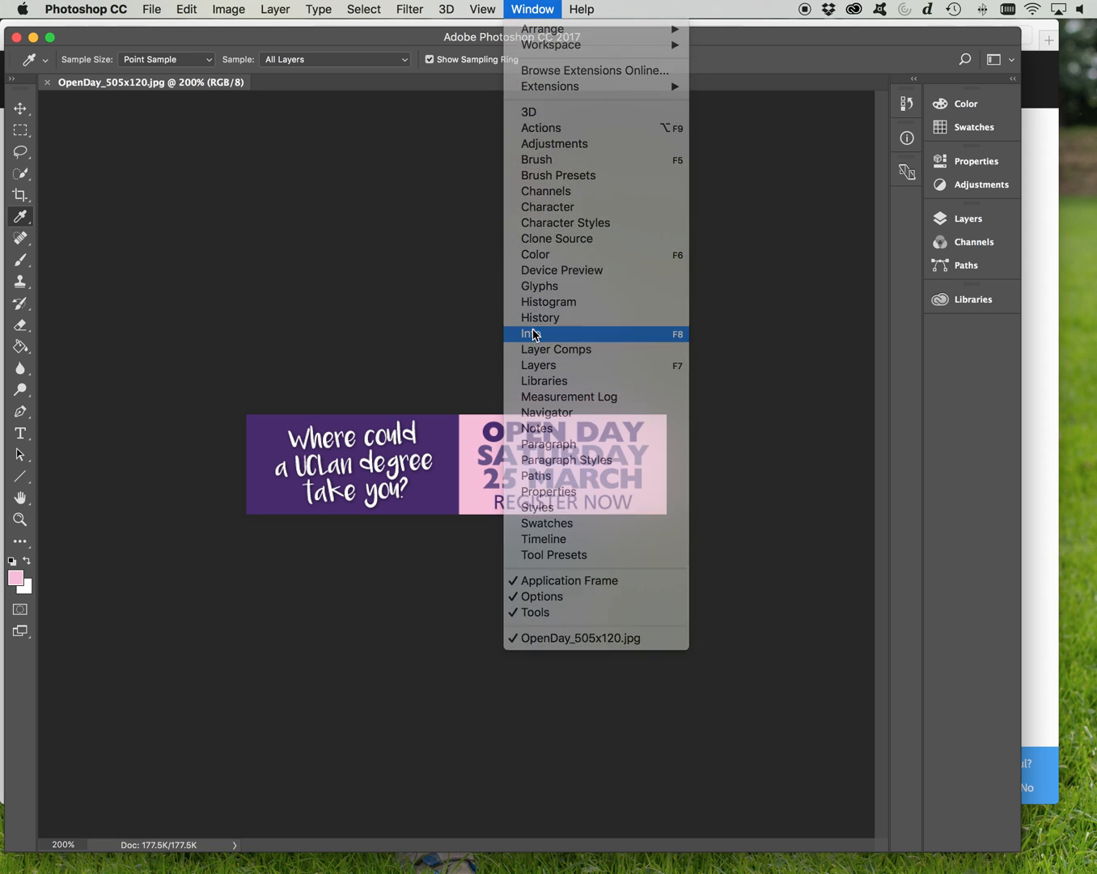
click(533, 333)
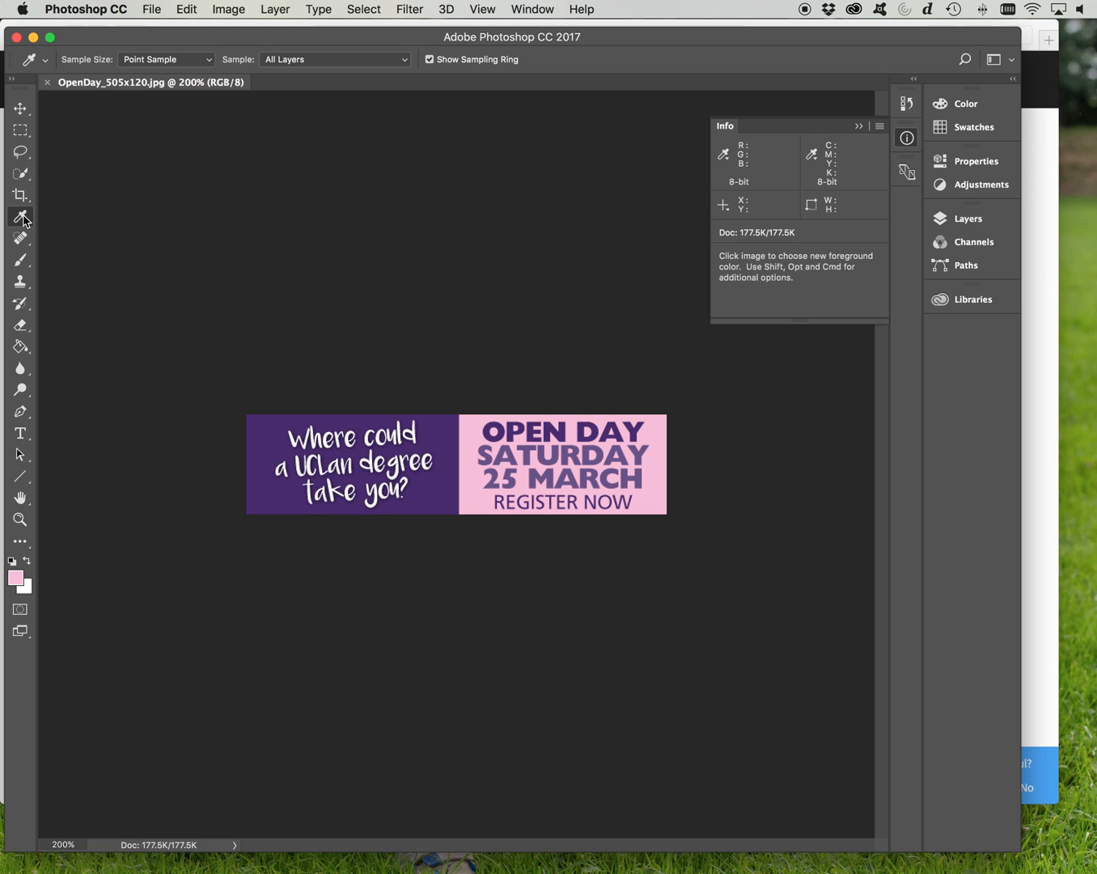
mouse_move(21, 217)
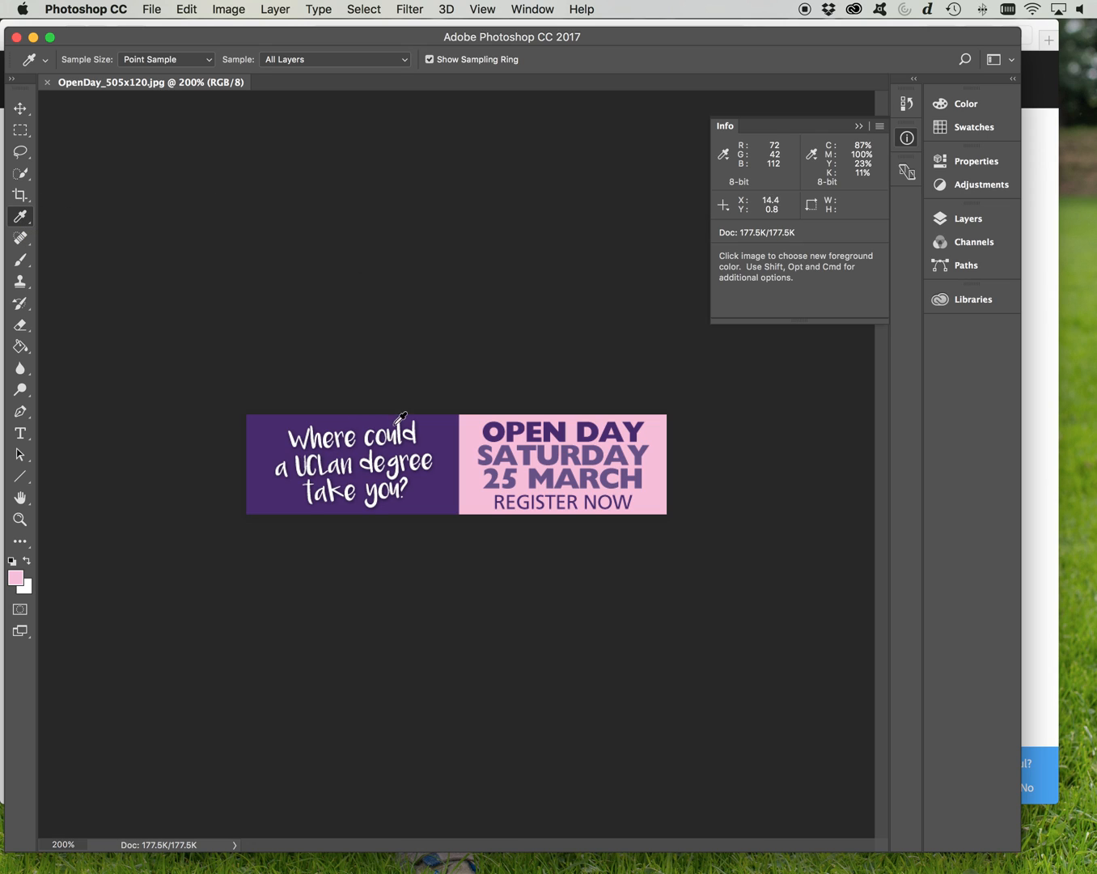
mouse_move(455, 431)
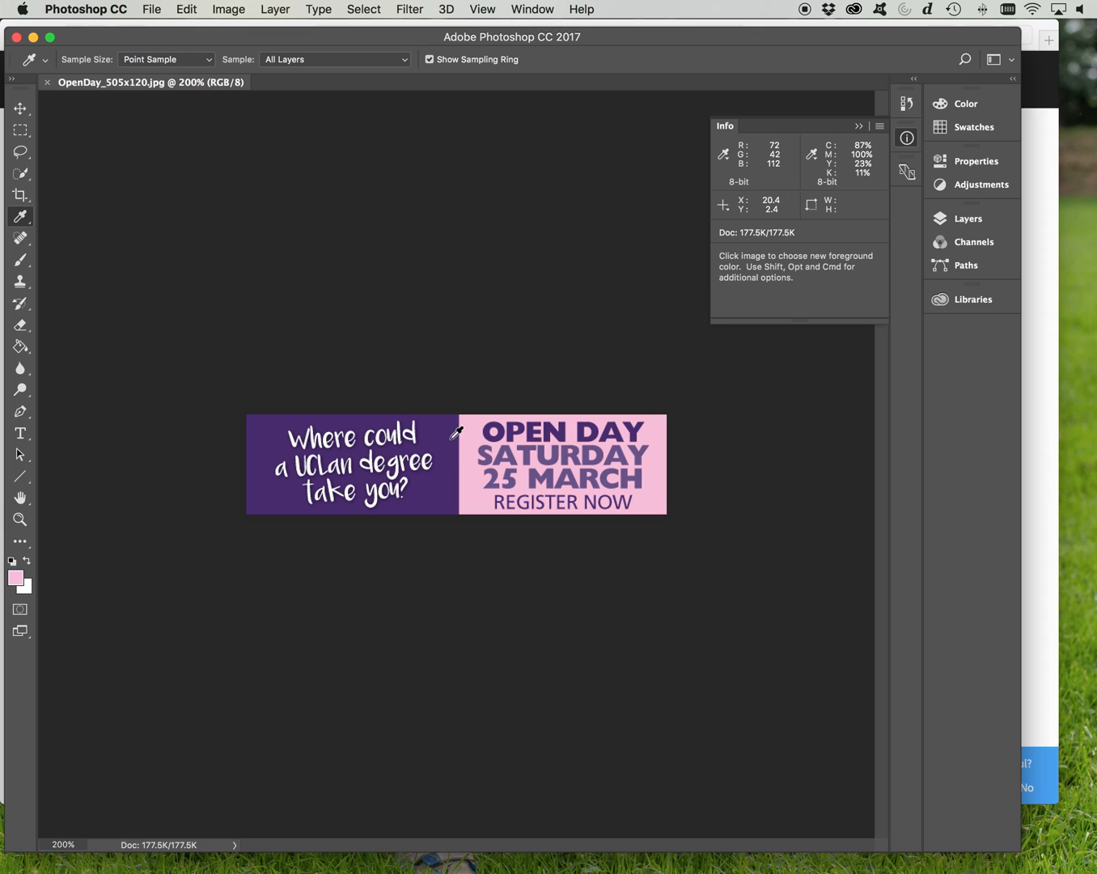
- Sample the banner's deep purple (R72 G42 B112) as foreground colour
click(442, 432)
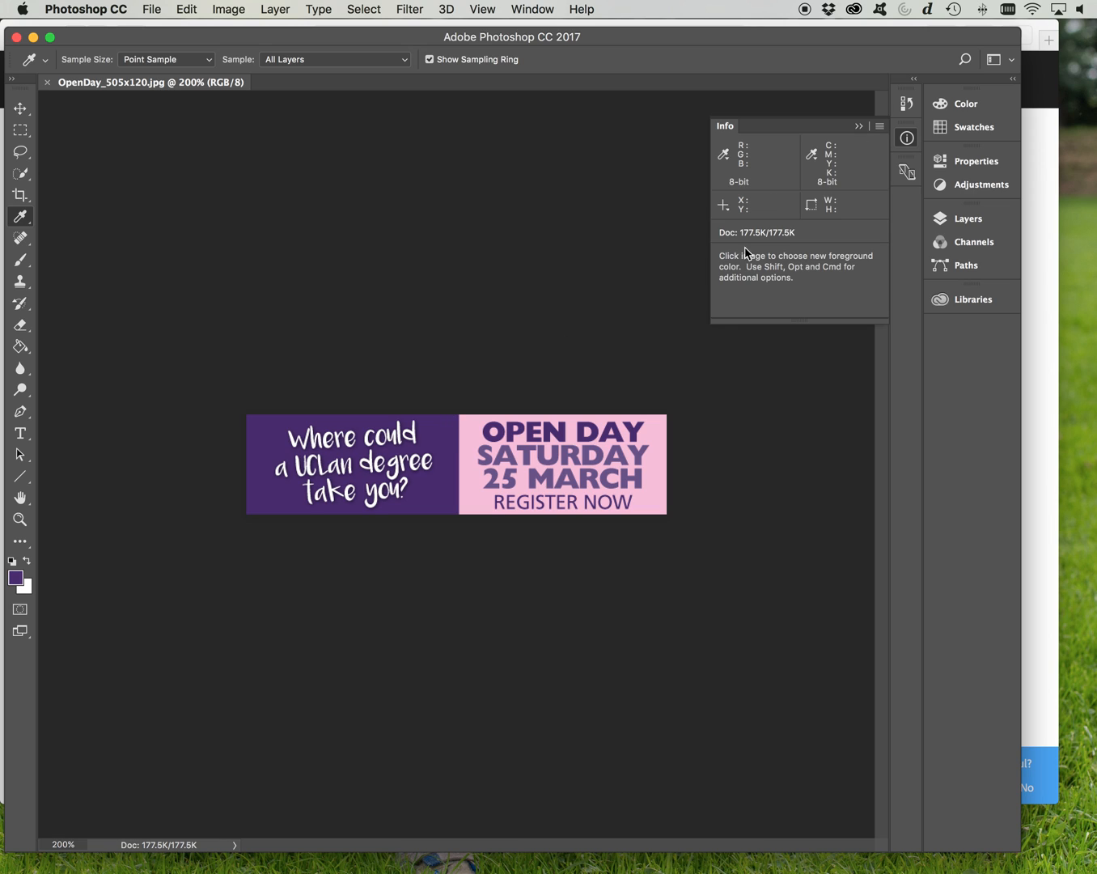
- Set the Info panel's First Color Readout mode to Web Color
click(881, 127)
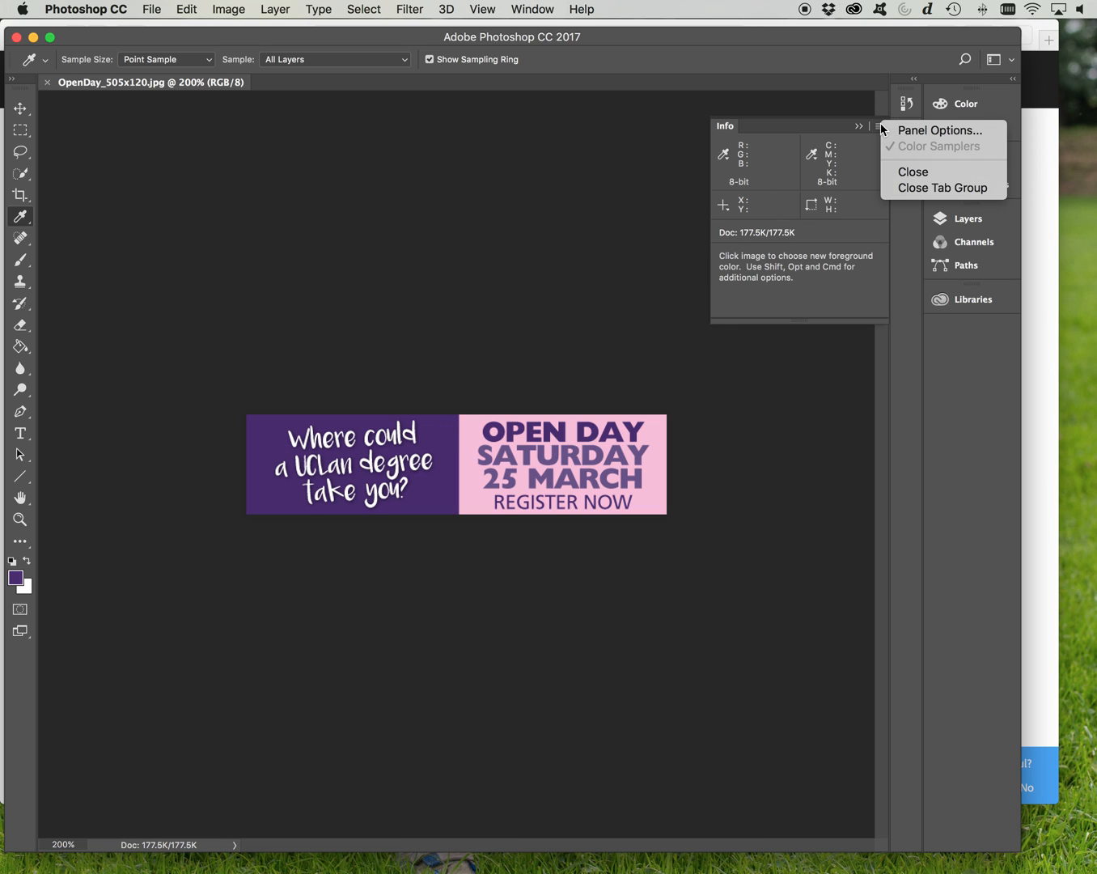
click(940, 130)
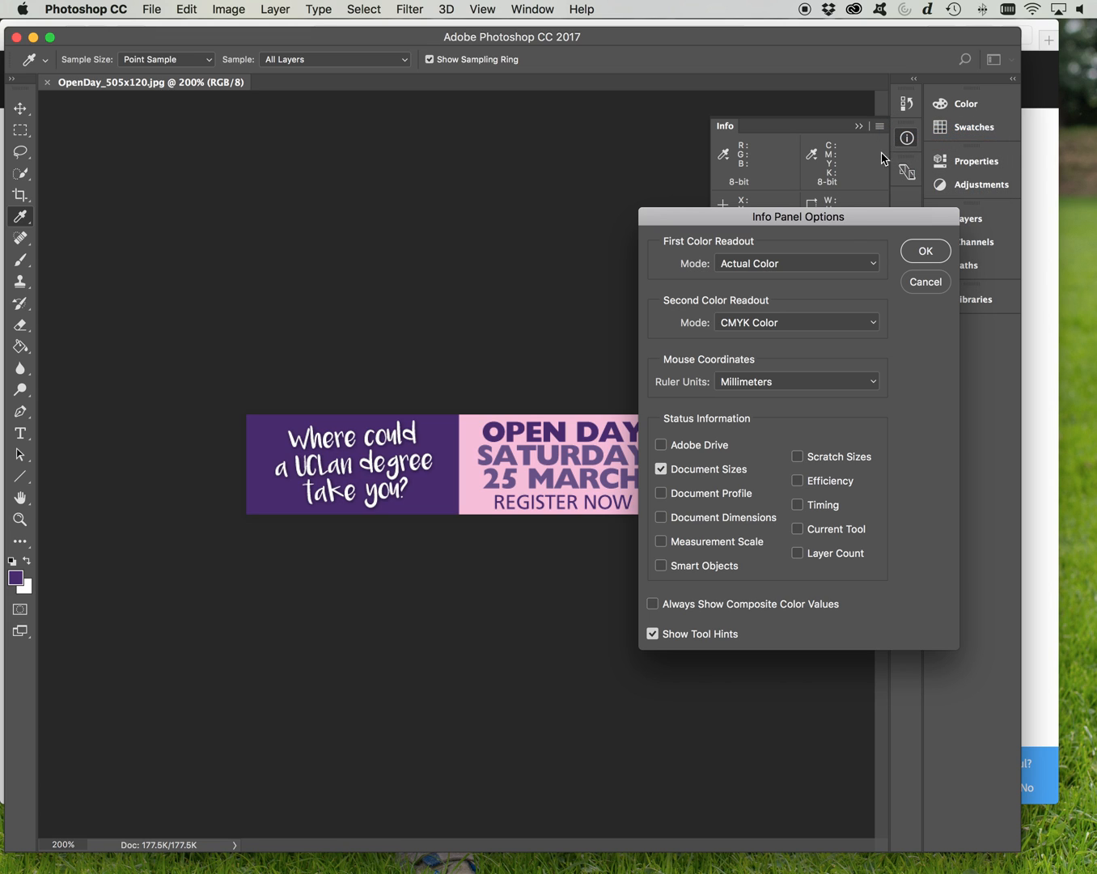
click(796, 263)
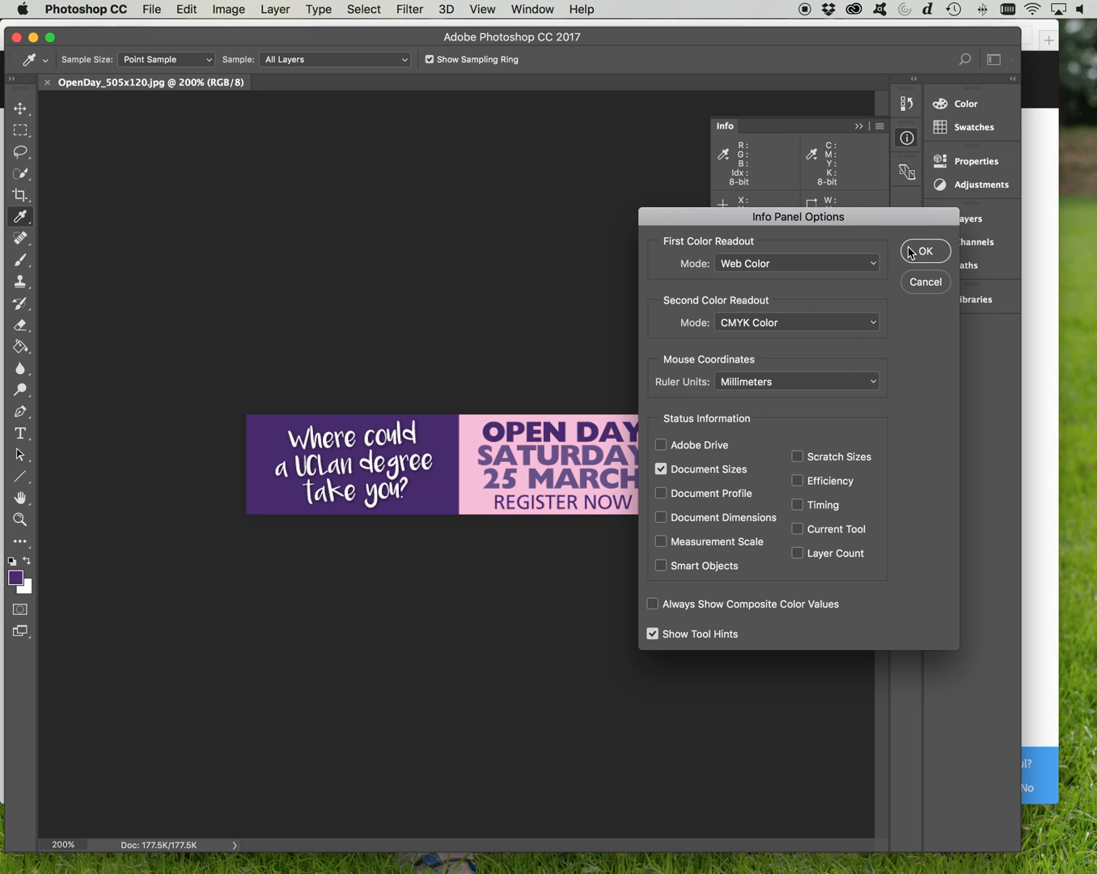
click(925, 251)
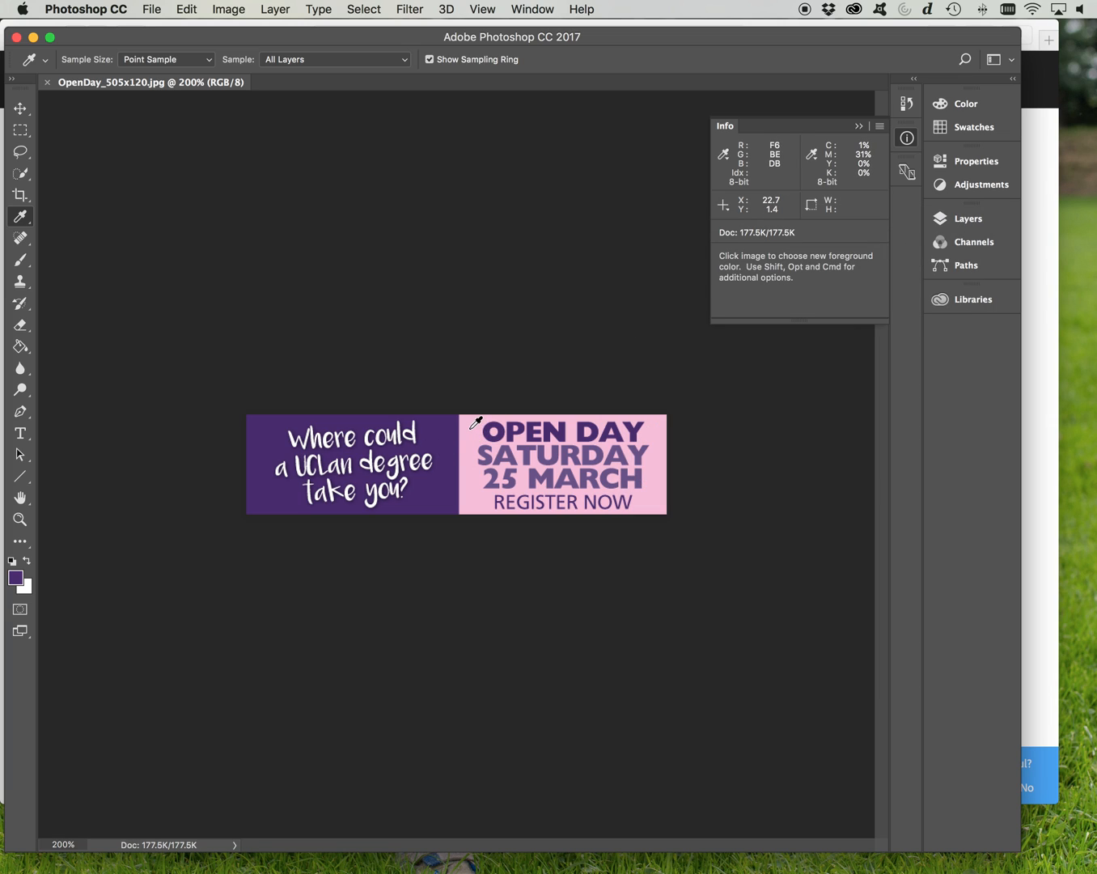
mouse_move(471, 440)
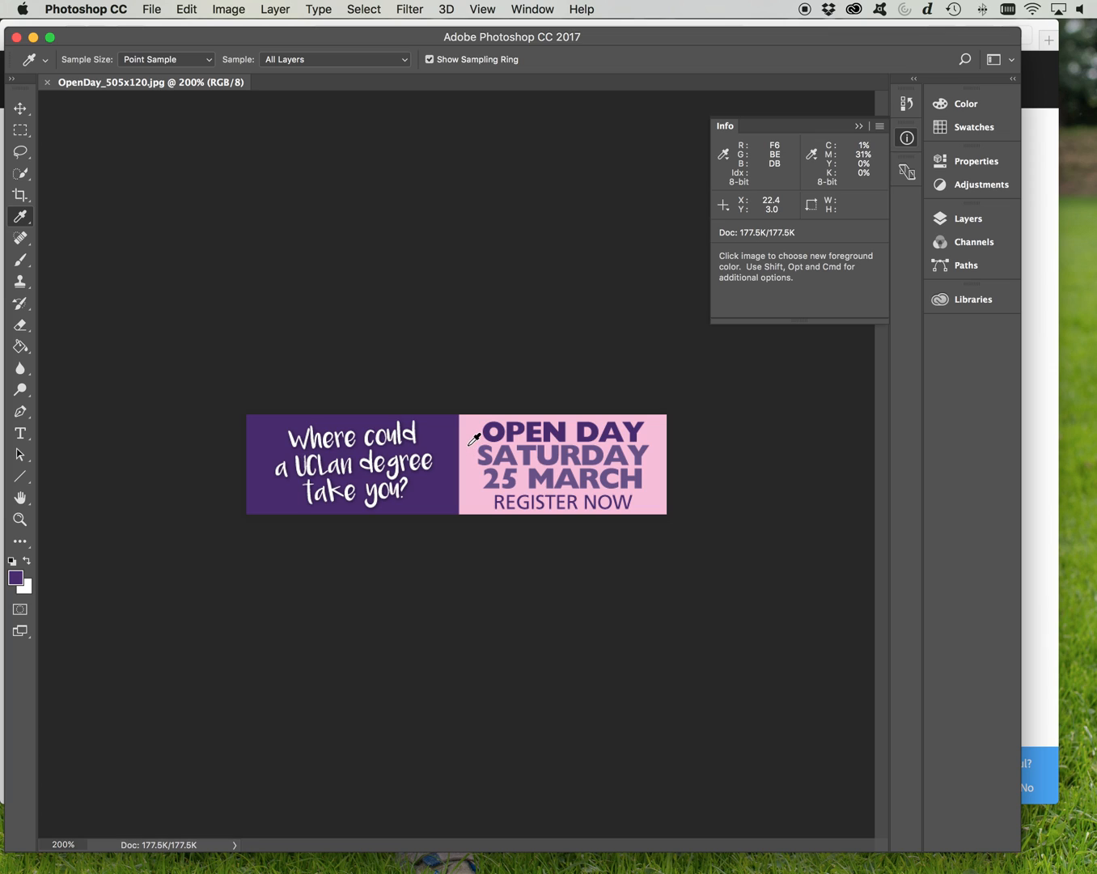
- Sample the banner's pink, reading F6BEDB in the Info panel
click(469, 439)
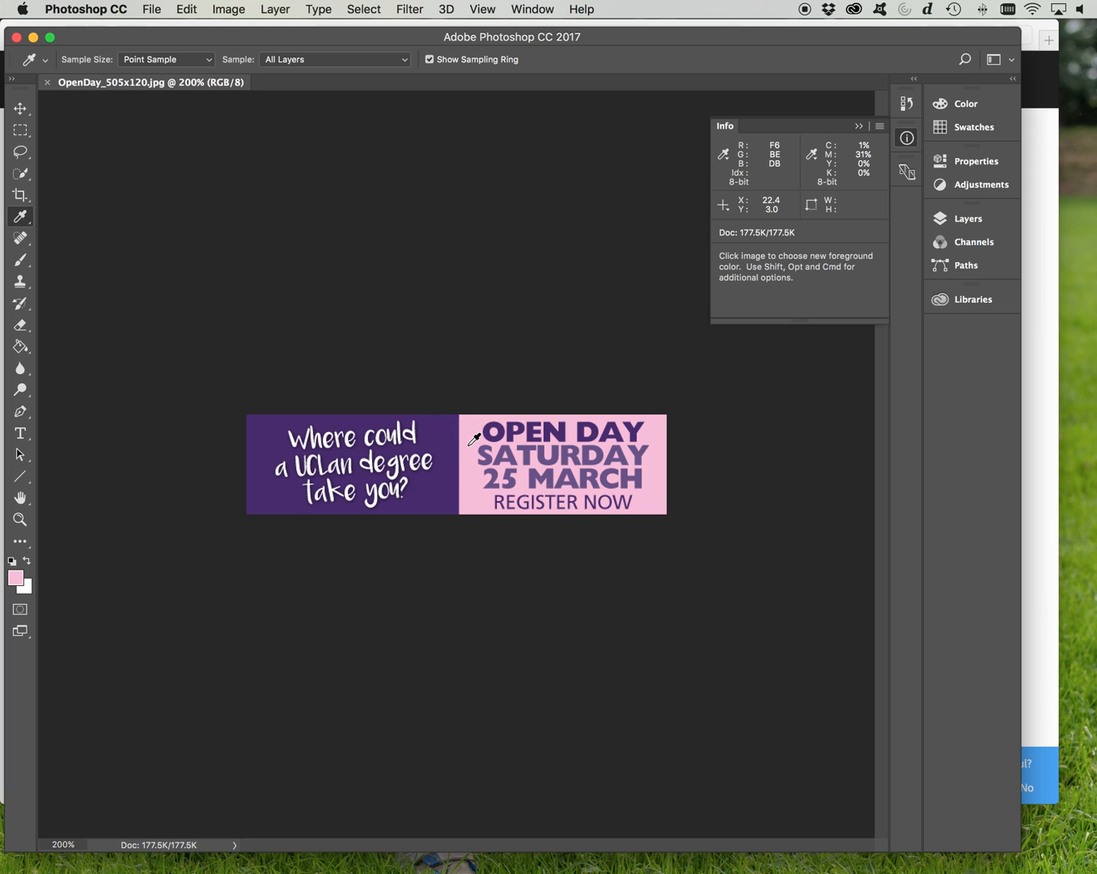